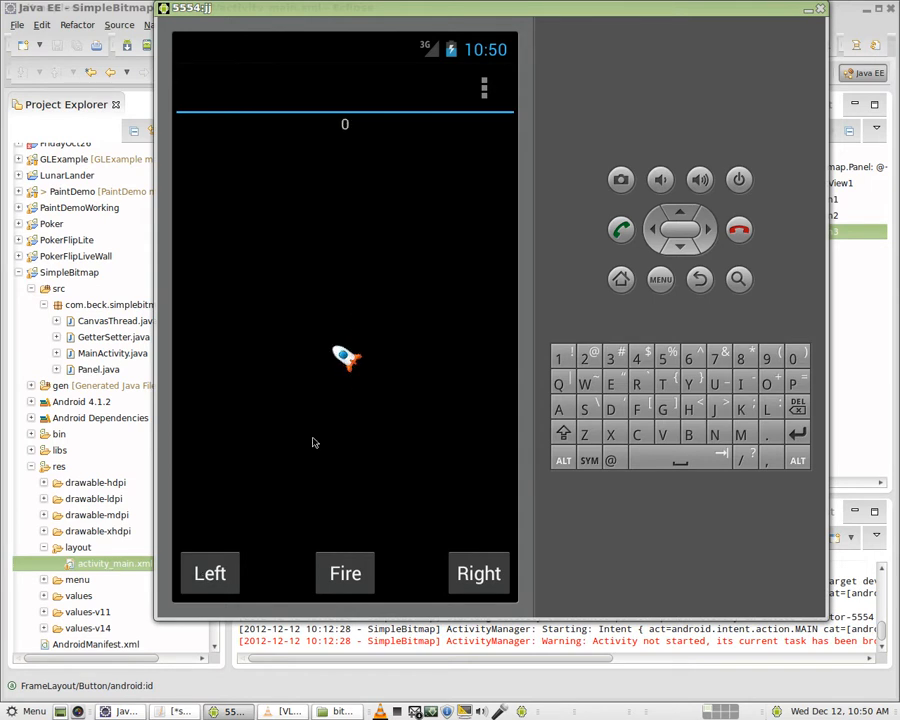
mouse_move(402, 374)
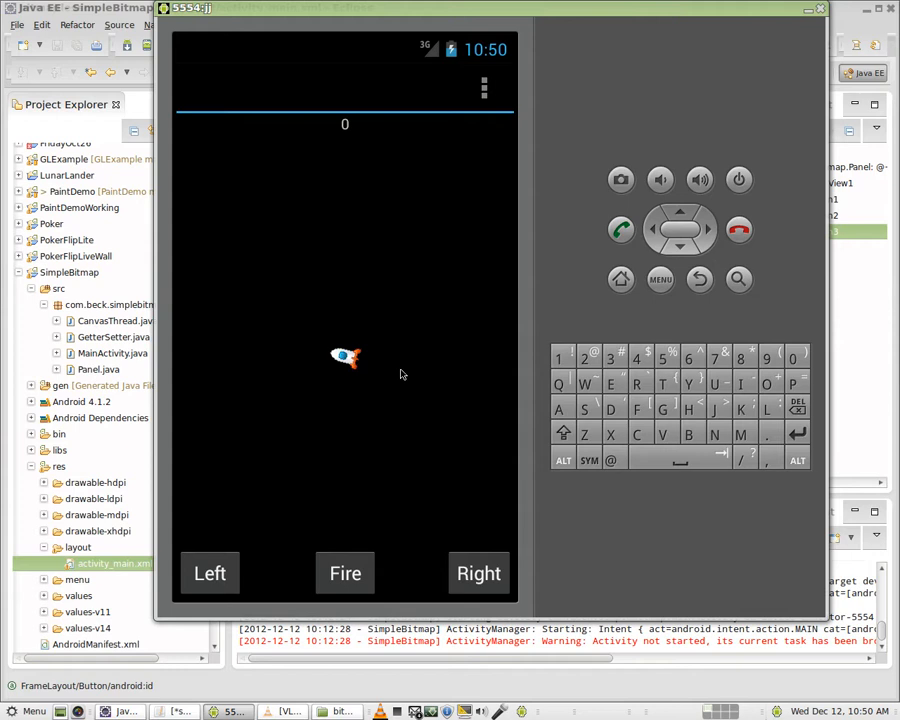
- Turn the rocket with the Left button, then rotate it back toward pointing upward
left_click(478, 572)
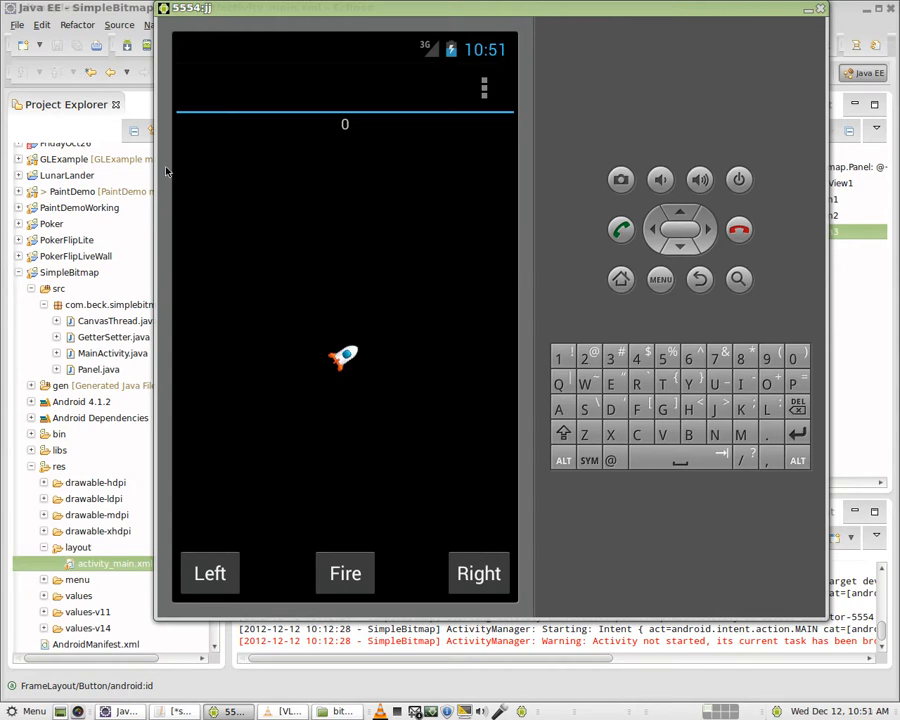
mouse_move(336, 98)
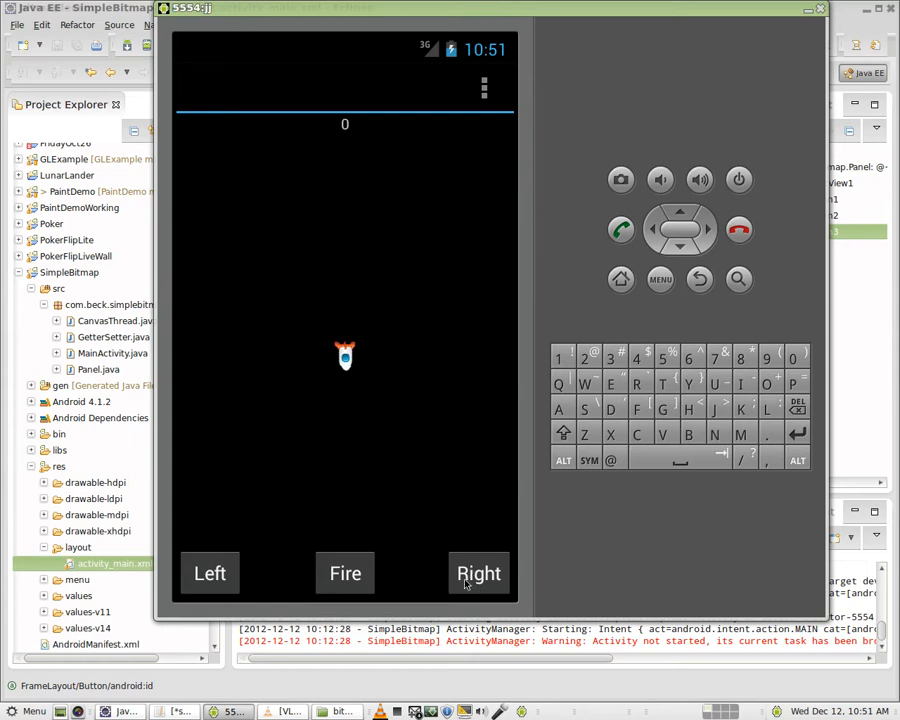
mouse_move(228, 572)
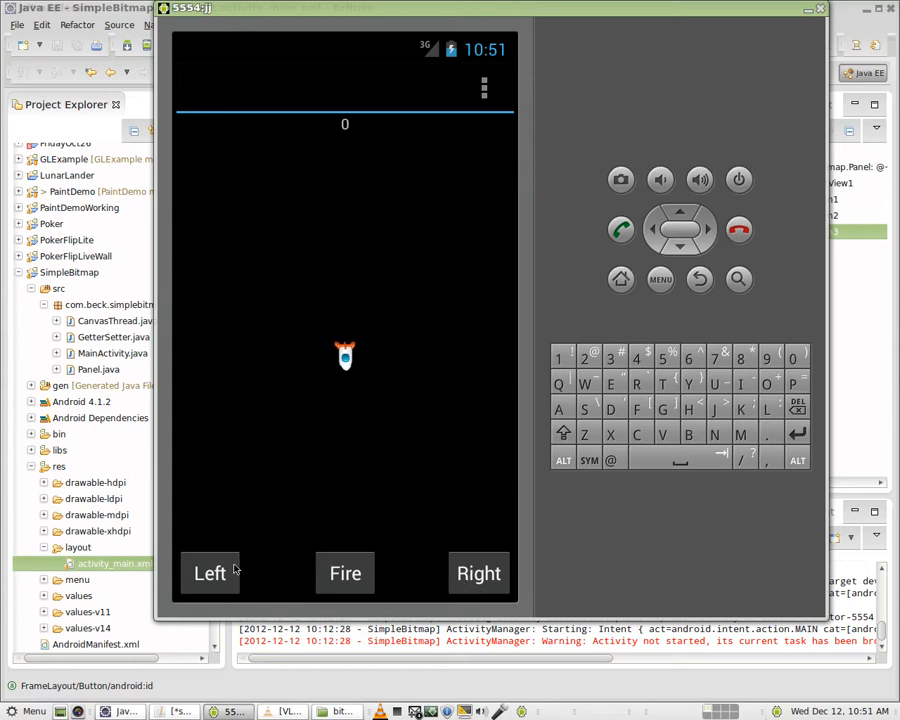
left_click(344, 572)
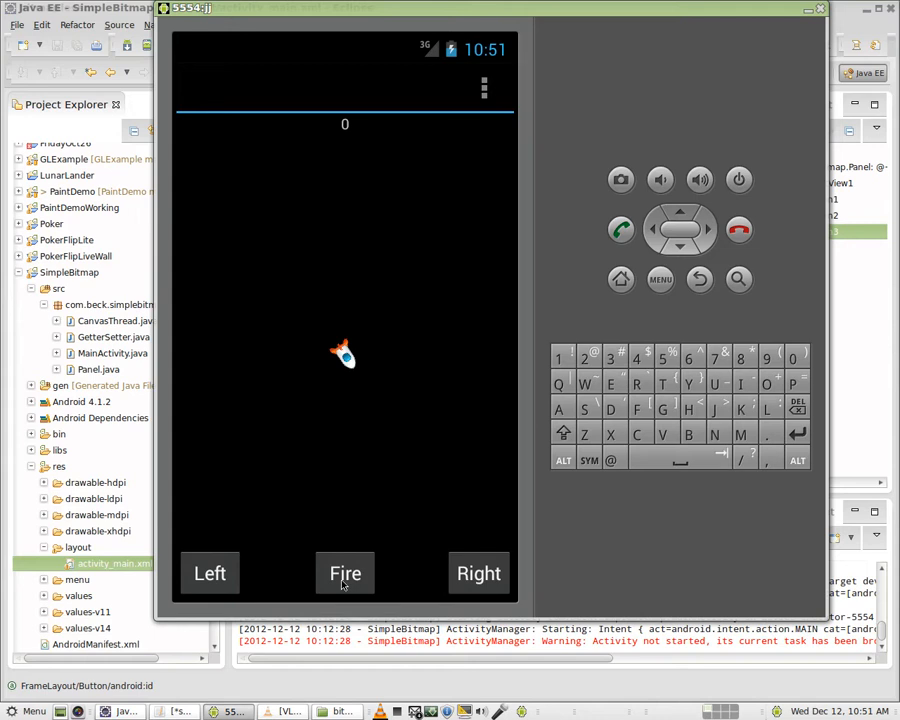
mouse_move(236, 530)
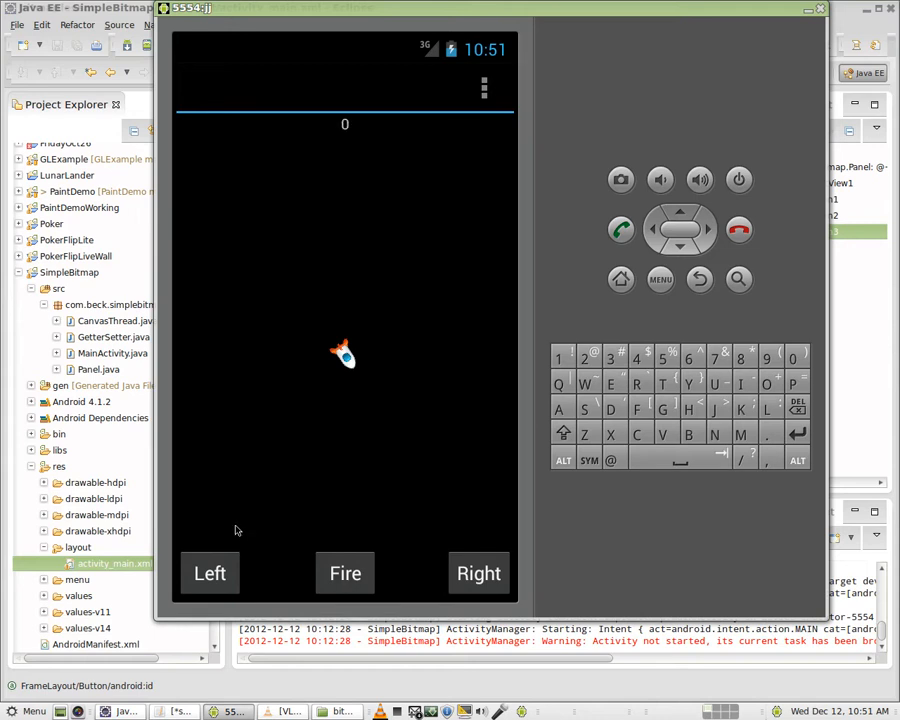
mouse_move(322, 138)
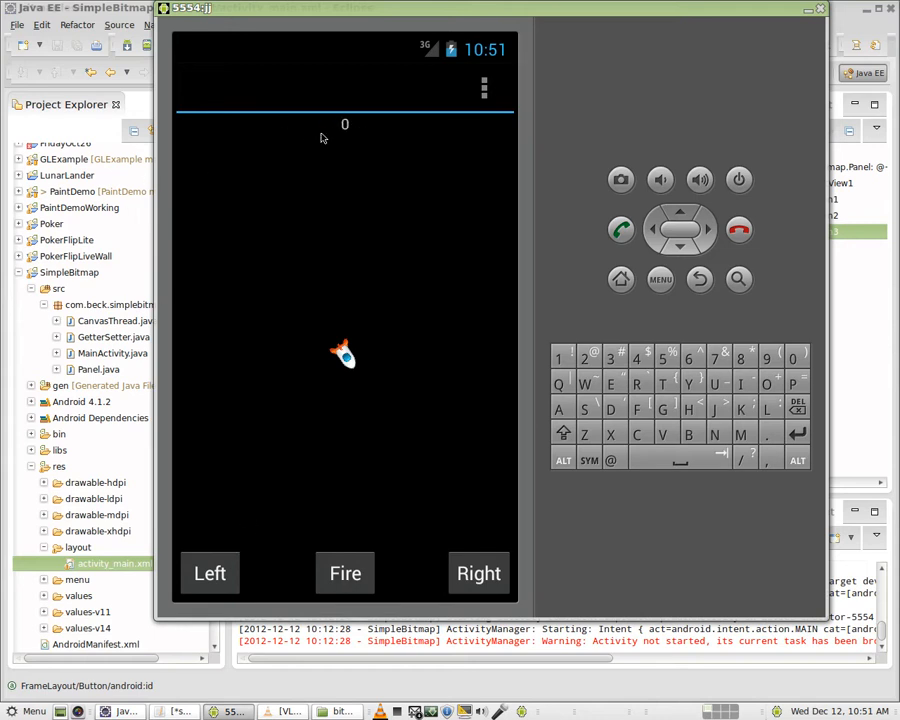
mouse_move(204, 572)
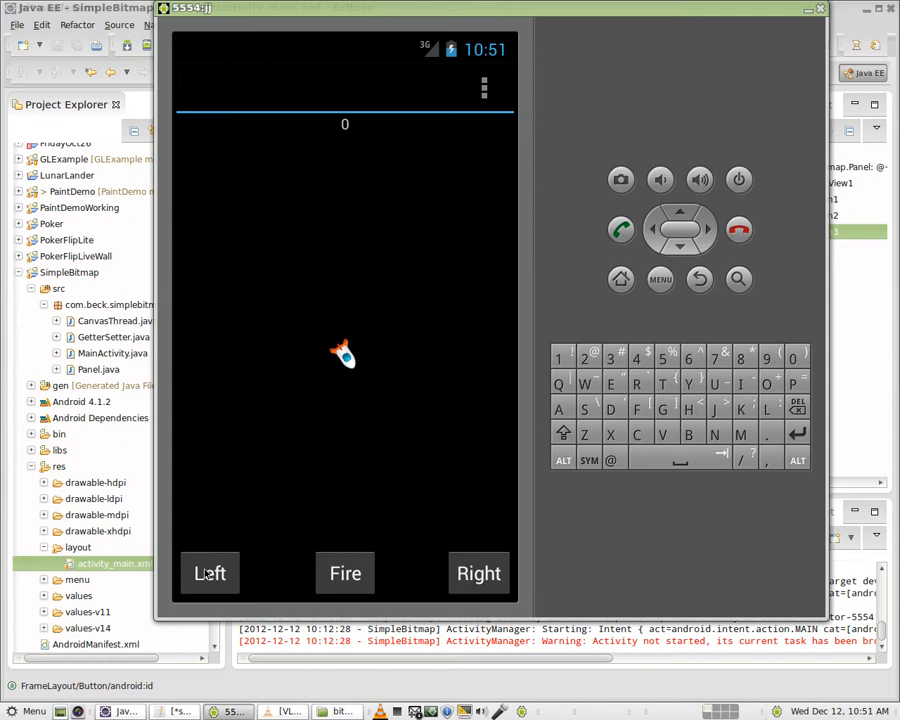
mouse_move(220, 582)
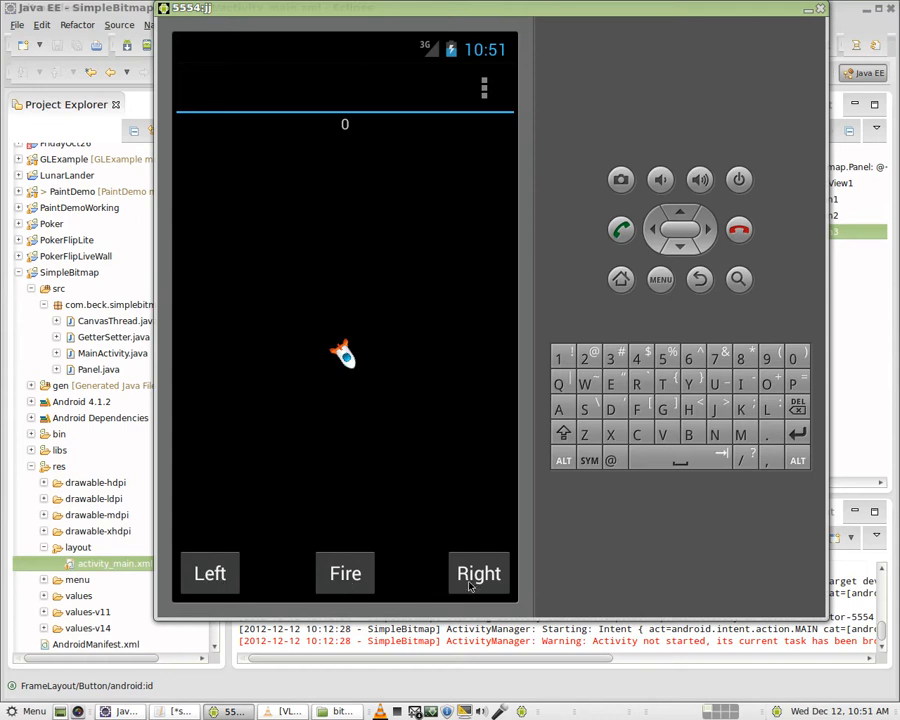
mouse_move(356, 122)
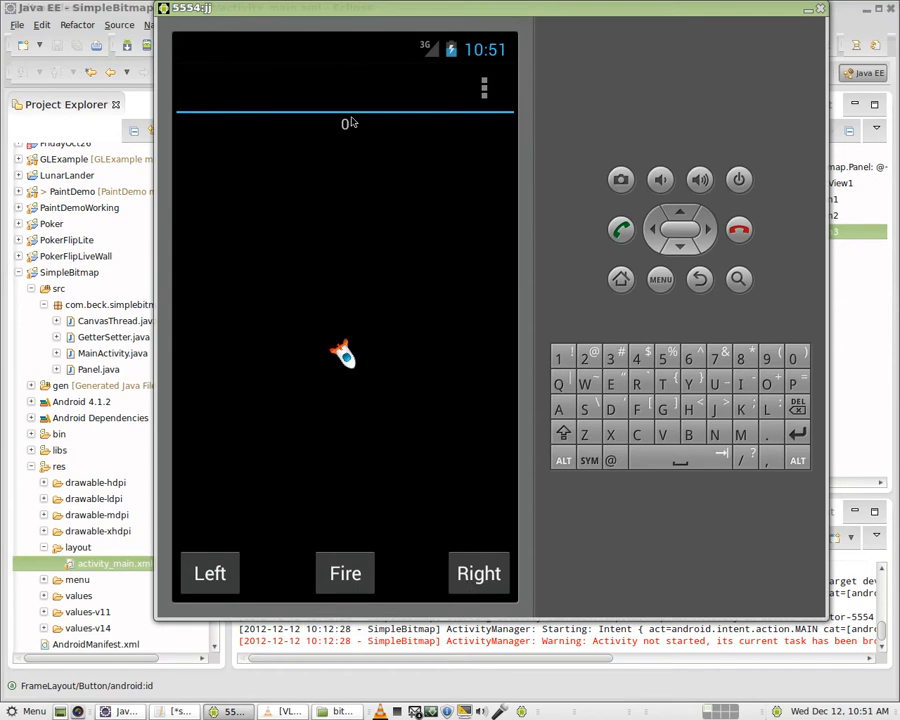
mouse_move(716, 268)
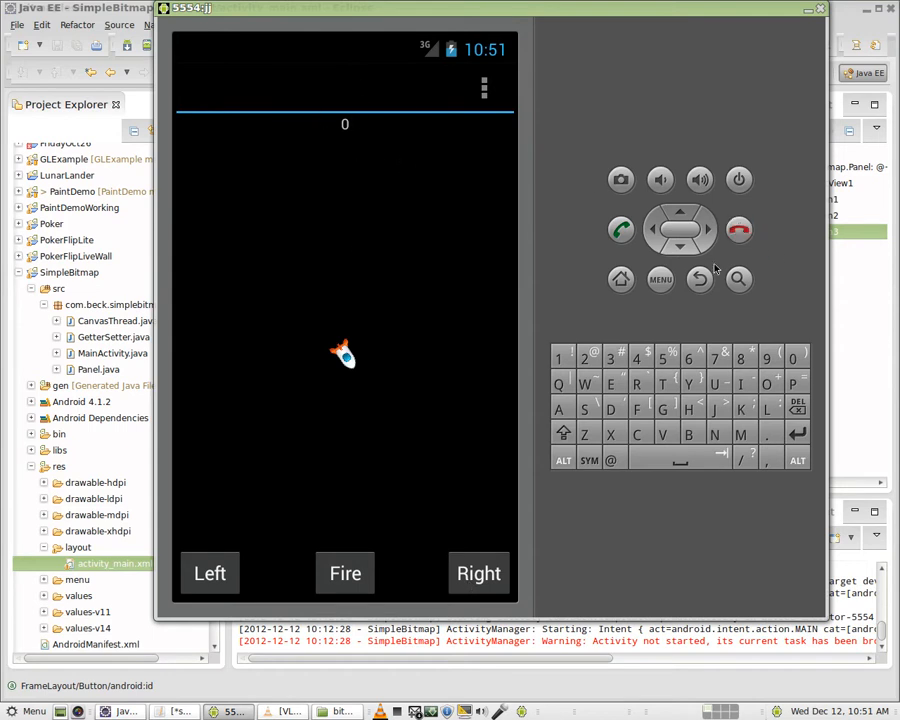
mouse_move(868, 300)
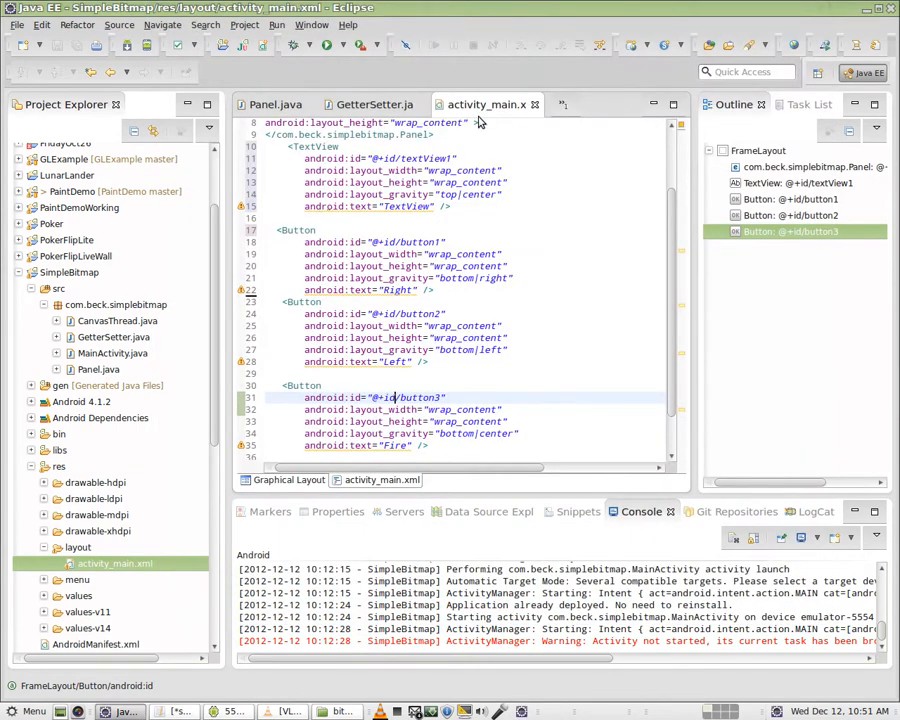
left_click(318, 170)
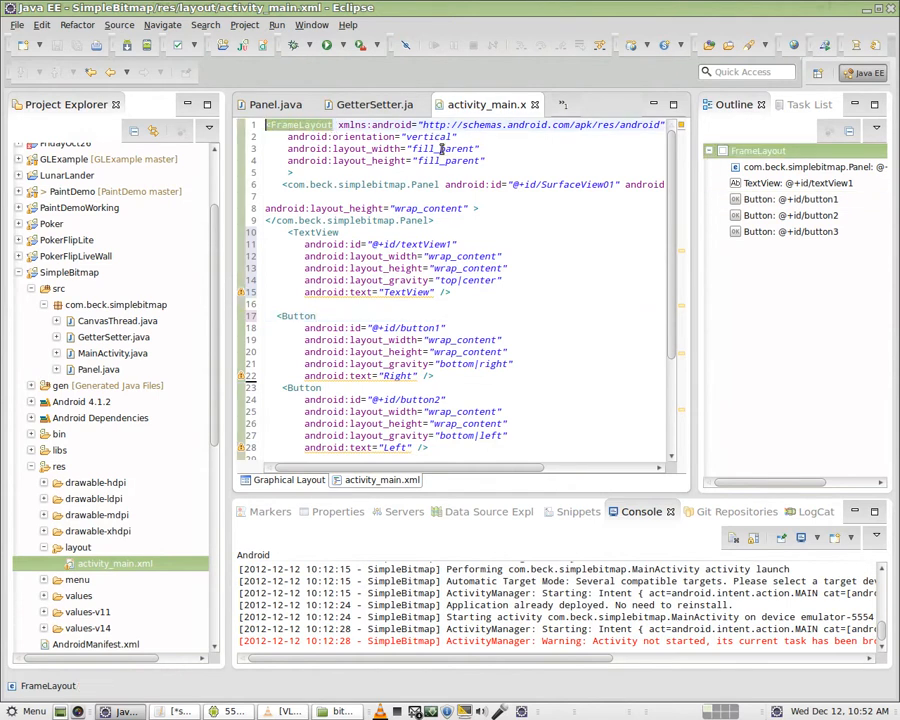
left_click(500, 196)
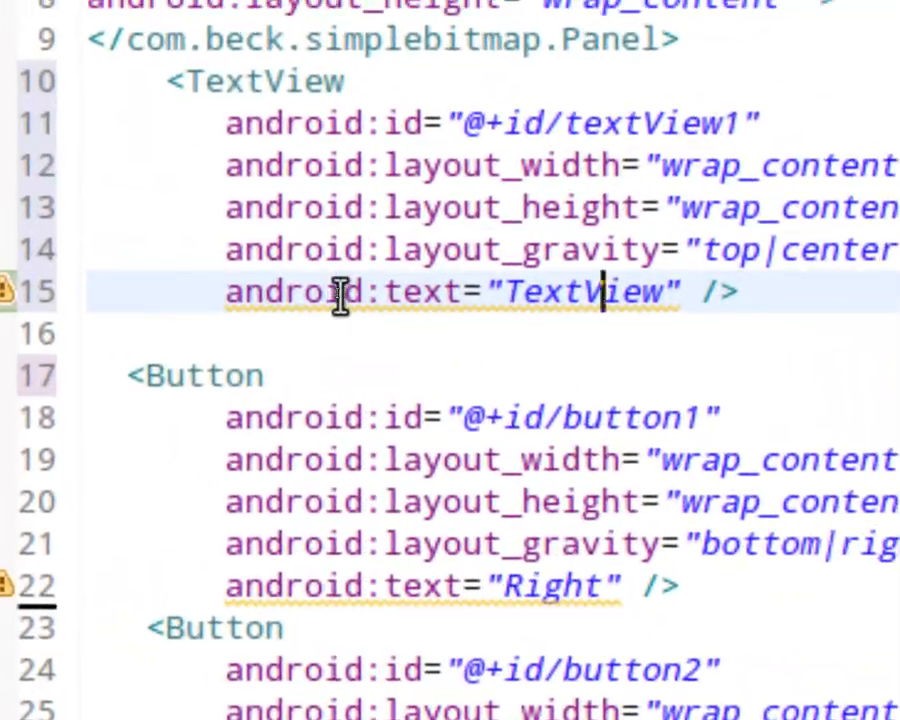
mouse_move(340, 292)
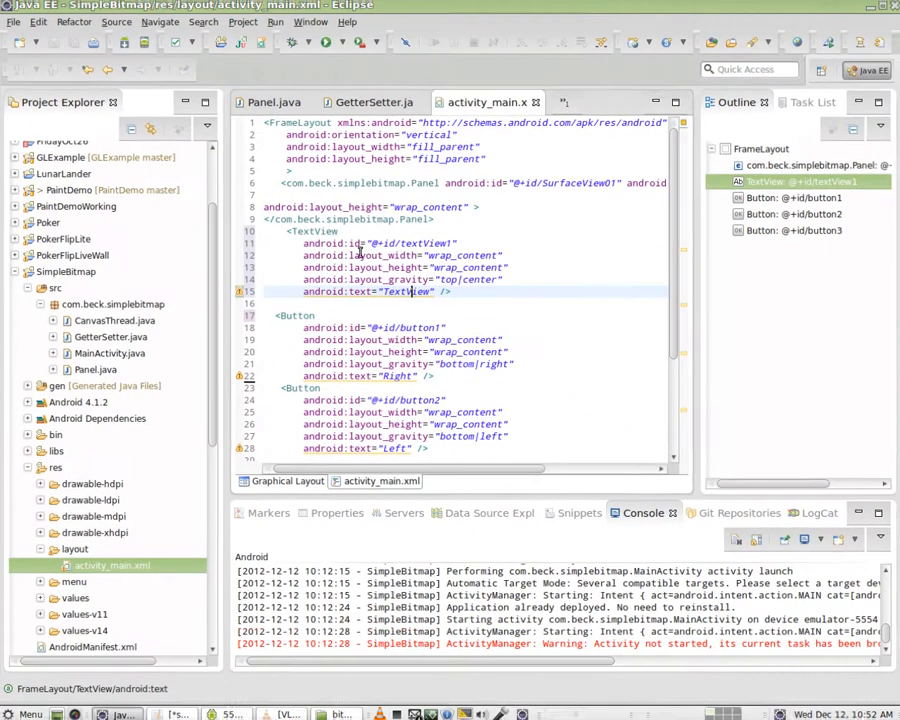
left_click(548, 102)
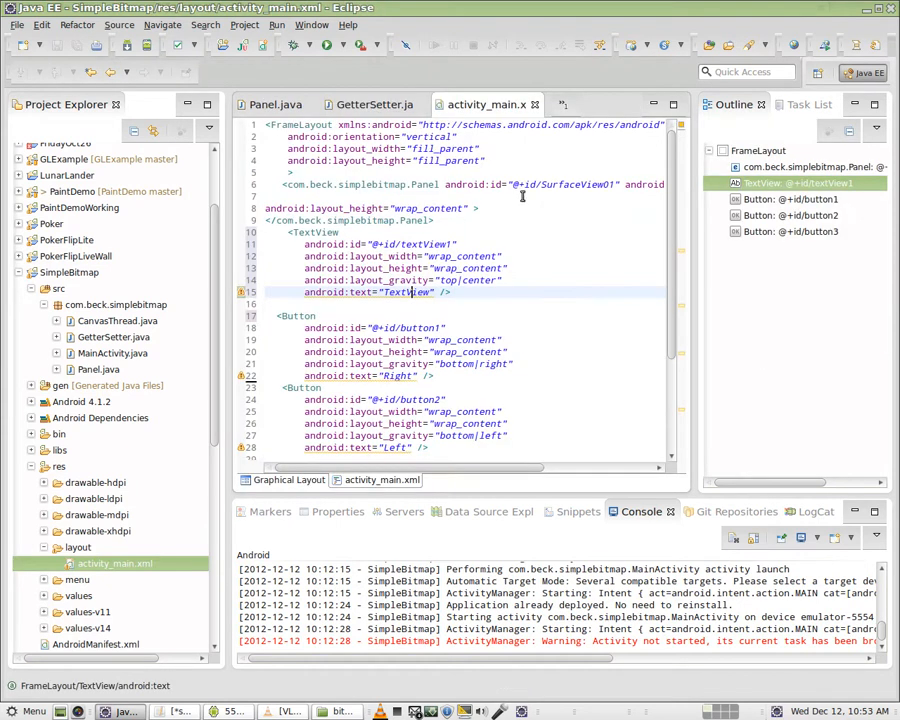
- Scroll past the Fire button in activity_main.xml and bring MainActivity.java into the editor
scroll("down", 3)
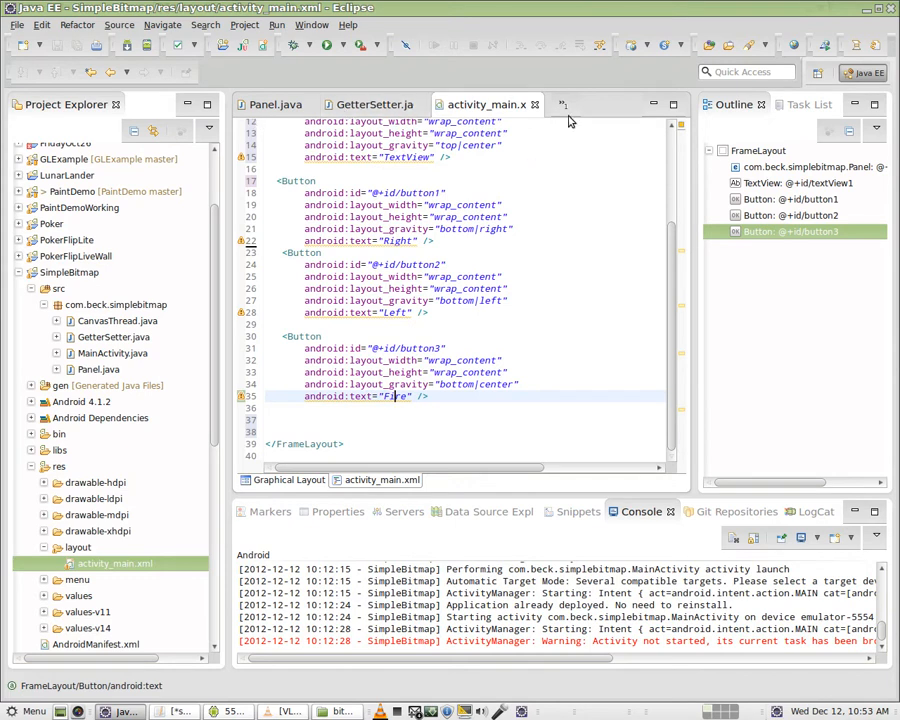
left_click(552, 104)
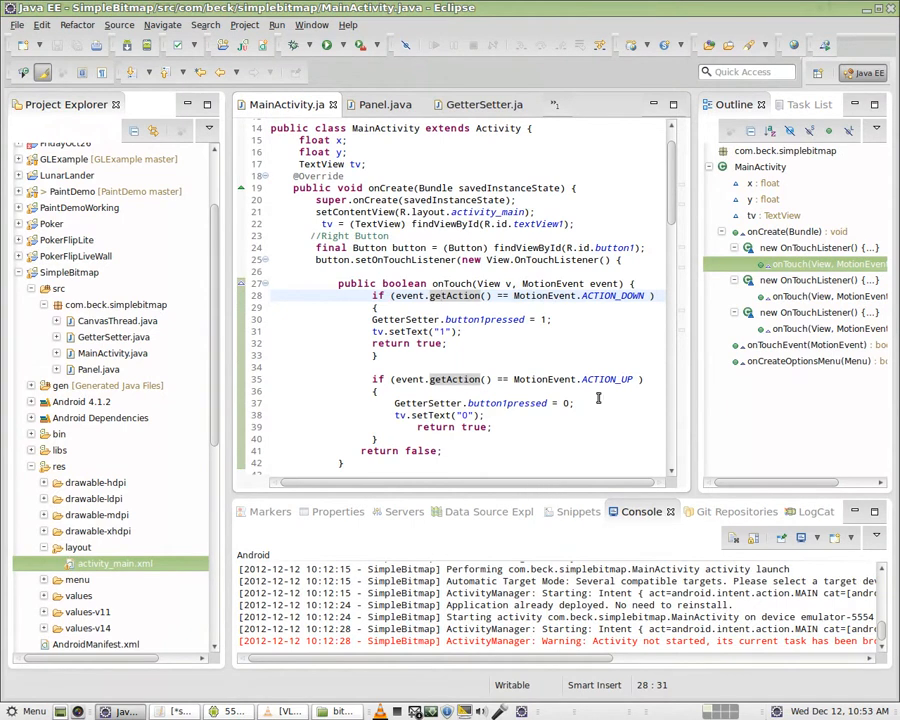
scroll("down", 3)
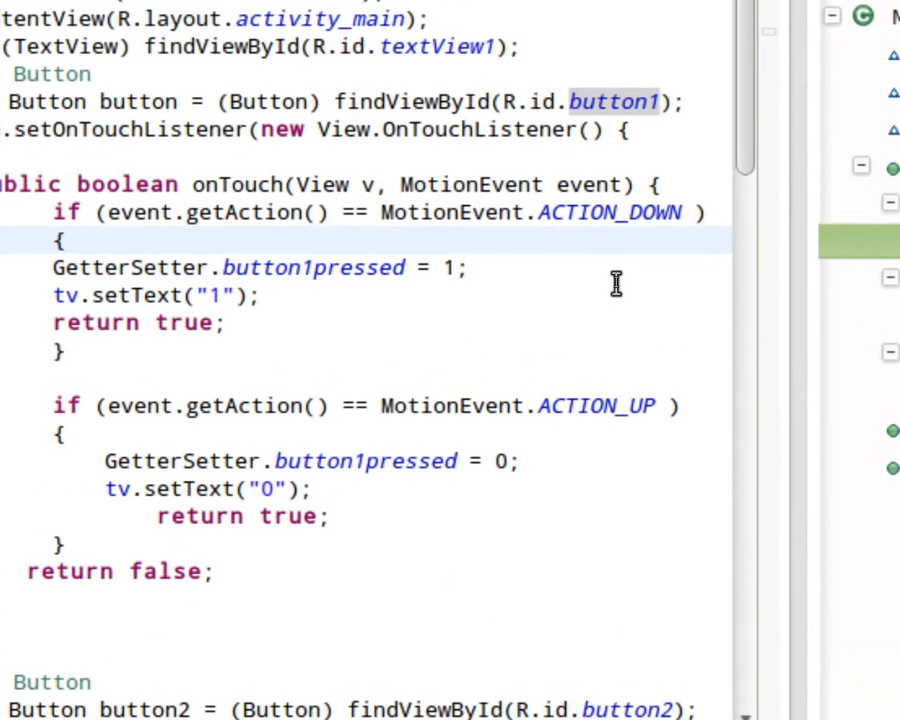
scroll("down", 3)
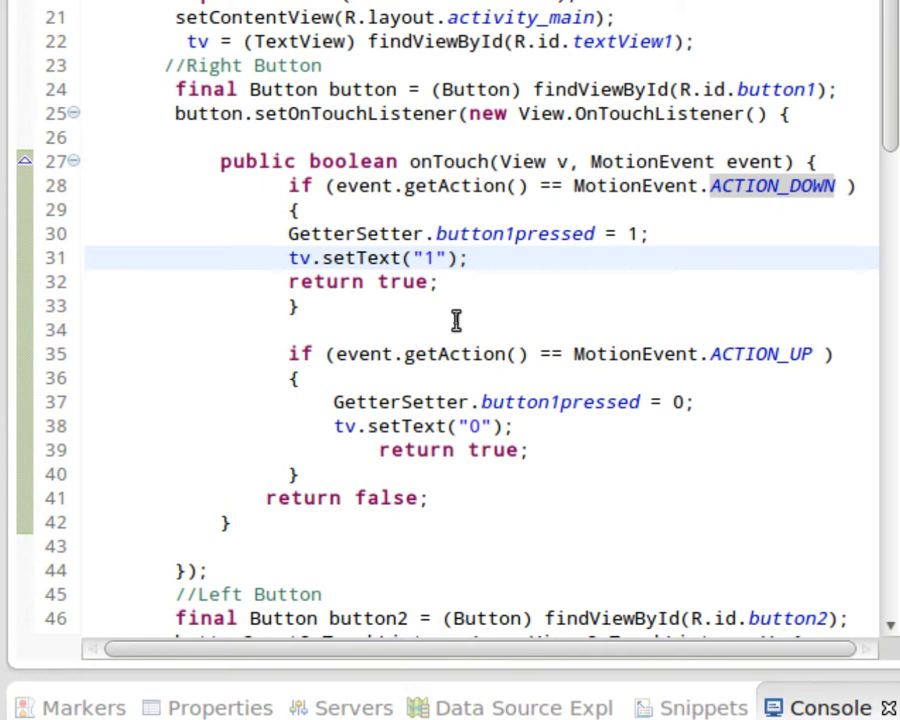
left_click(476, 258)
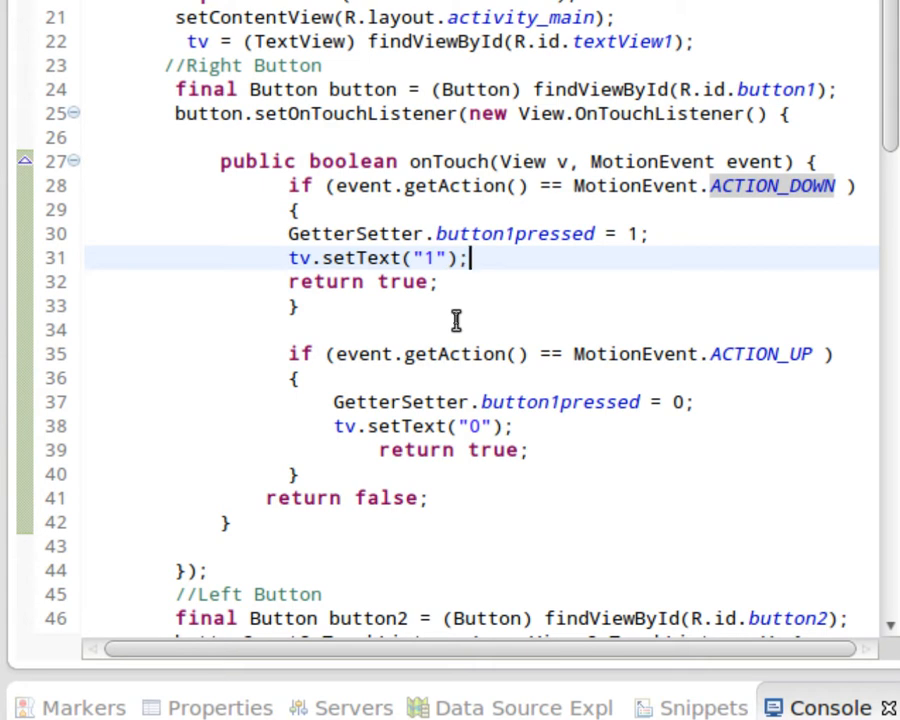
scroll("down", 3)
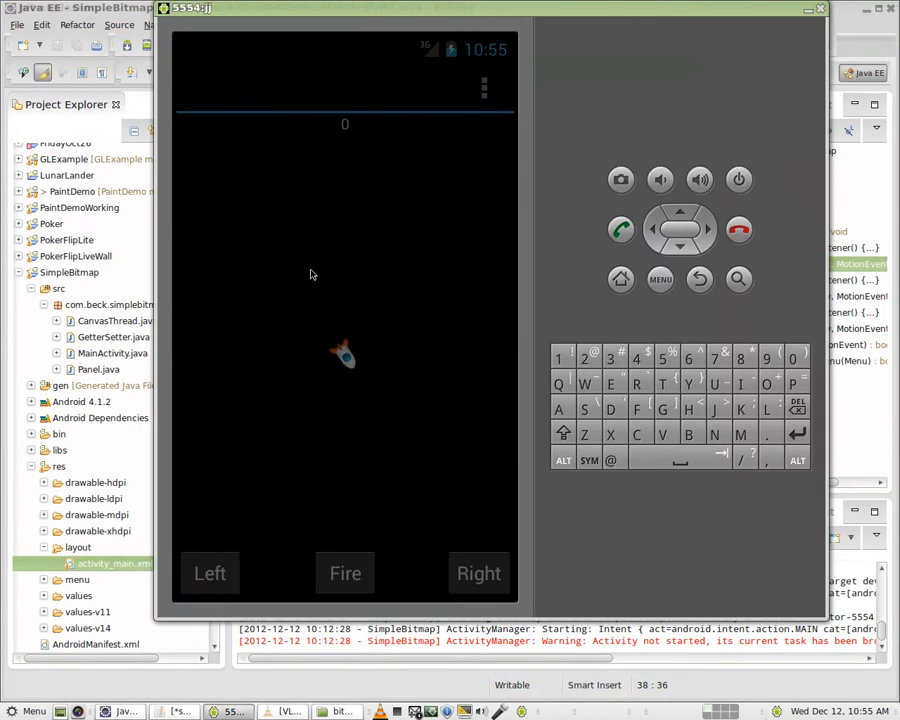
- Tap Left and Right repeatedly (and Fire) so the rocket ends pointing downward
left_click(210, 572)
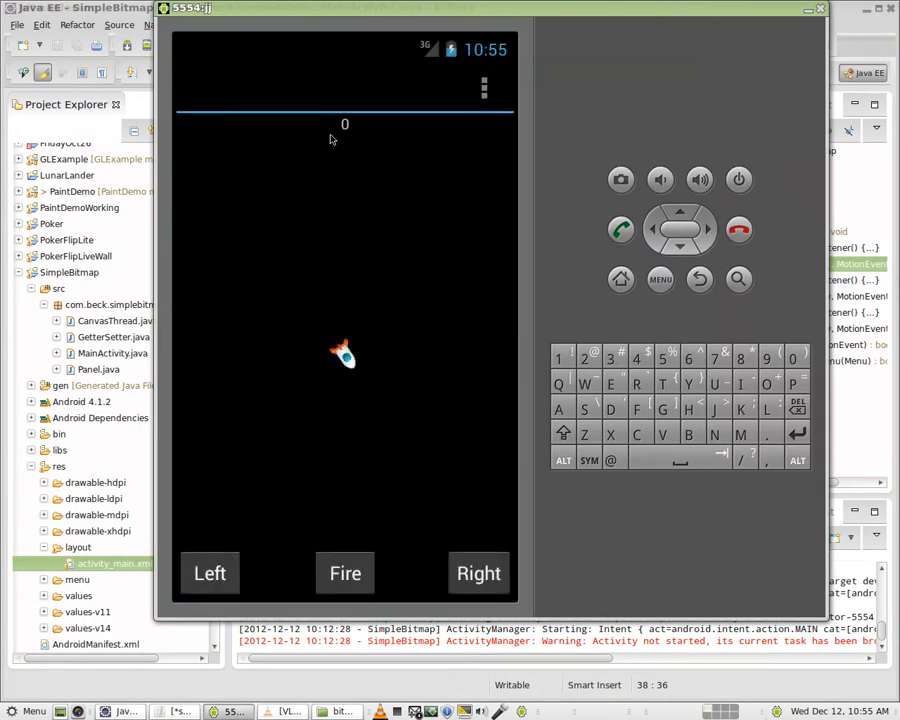
left_click(210, 572)
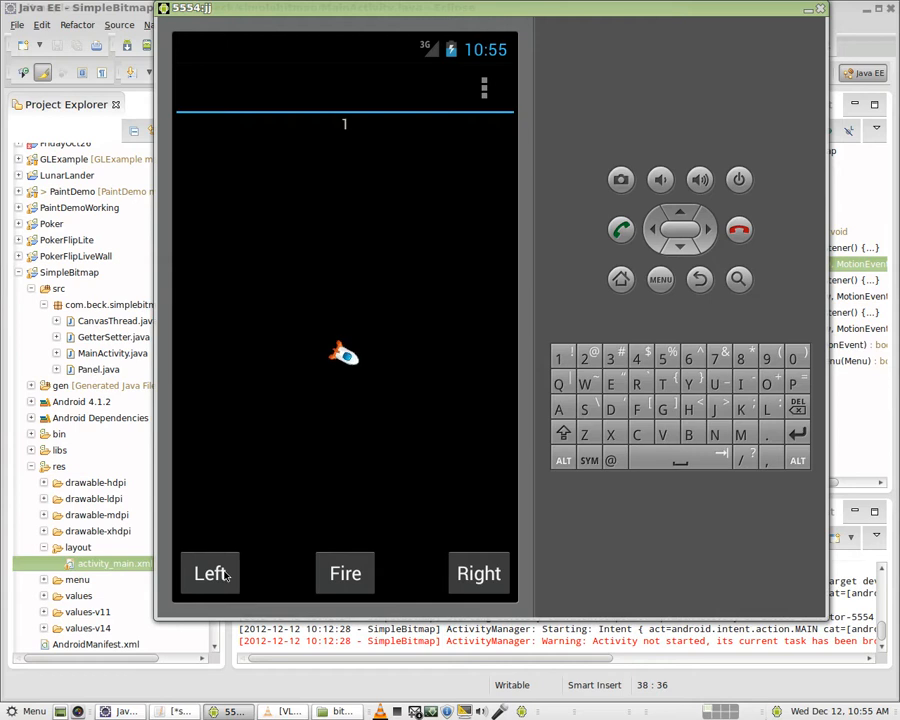
left_click(344, 572)
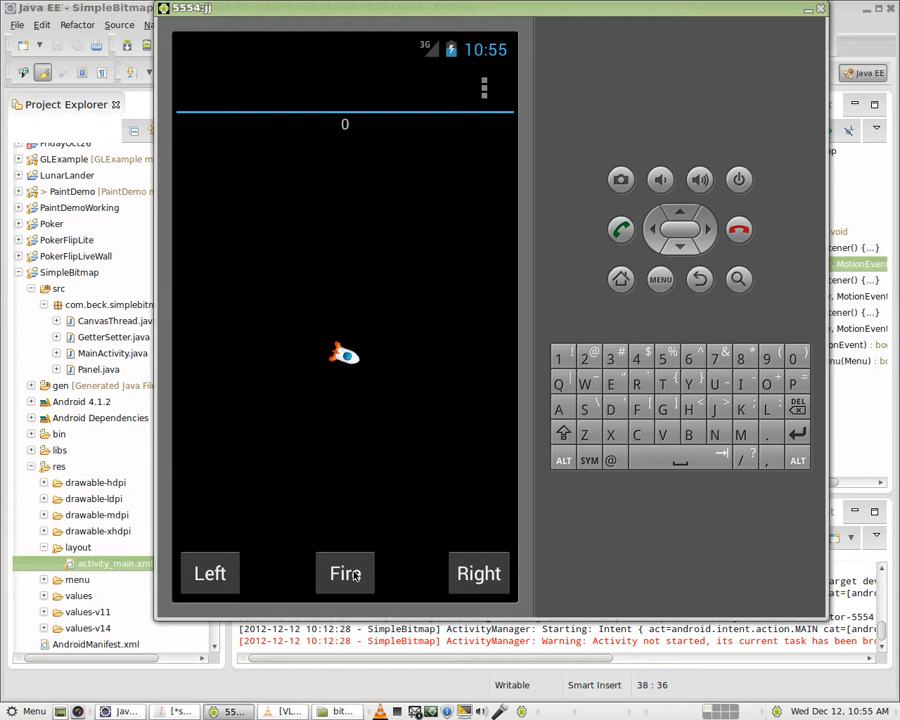
left_click(344, 572)
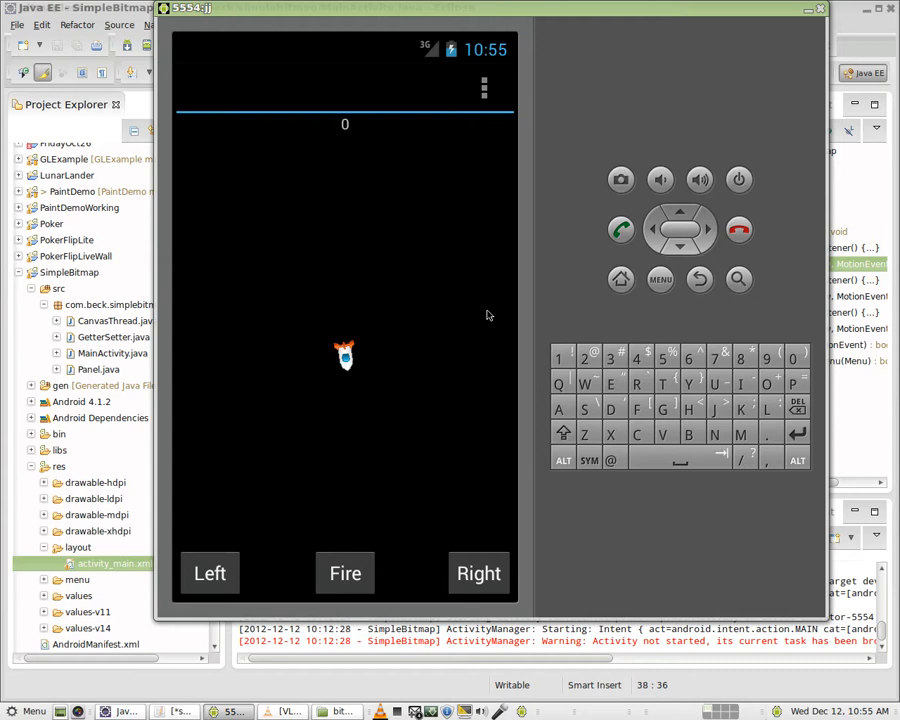
mouse_move(380, 412)
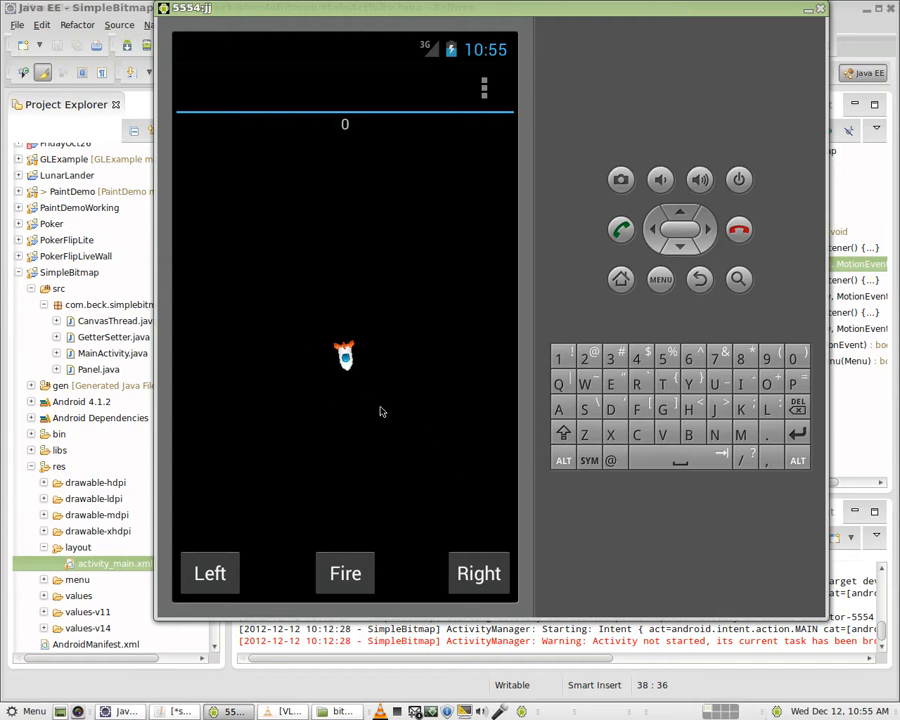
mouse_move(420, 388)
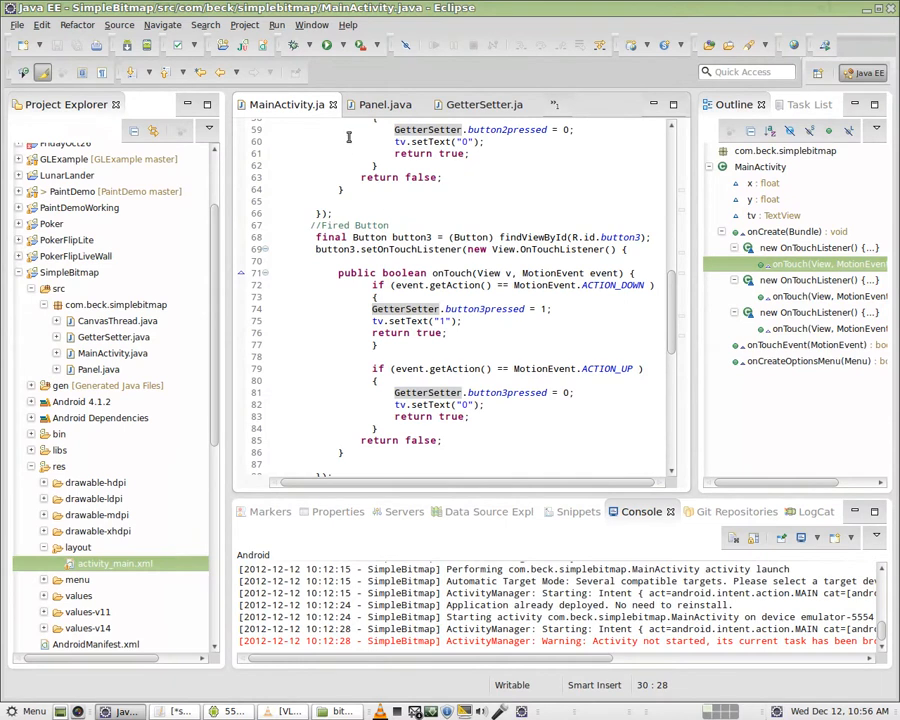
- Focus MainActivity.java on the button3 OnTouchListener that sets GetterSetter.buttonpressed
left_click(484, 104)
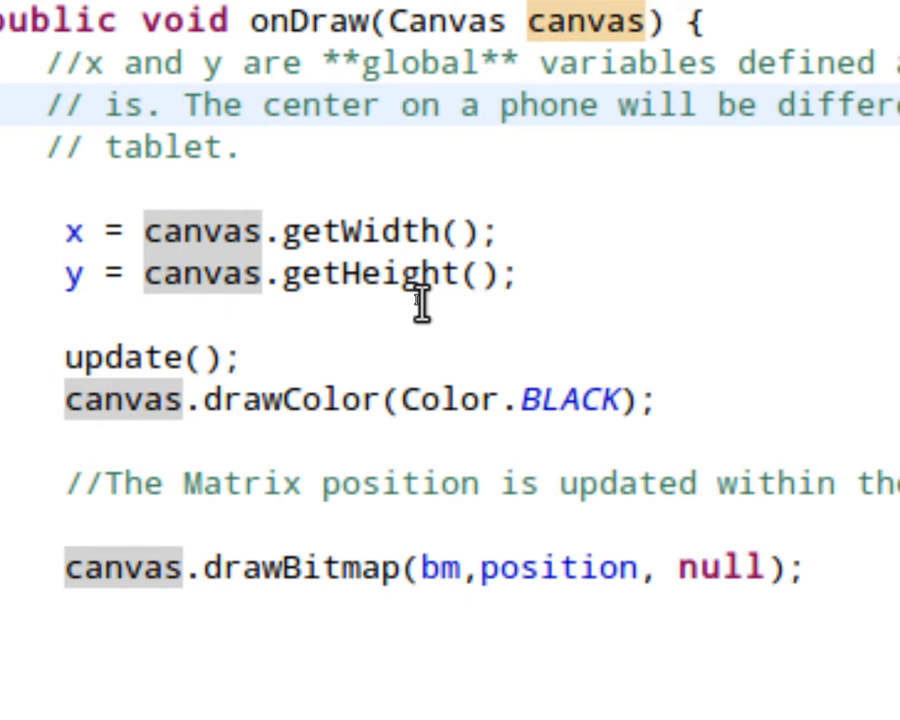
- Switch to Panel.java and move from onDraw down to the update() rotation-matrix method
left_click(400, 104)
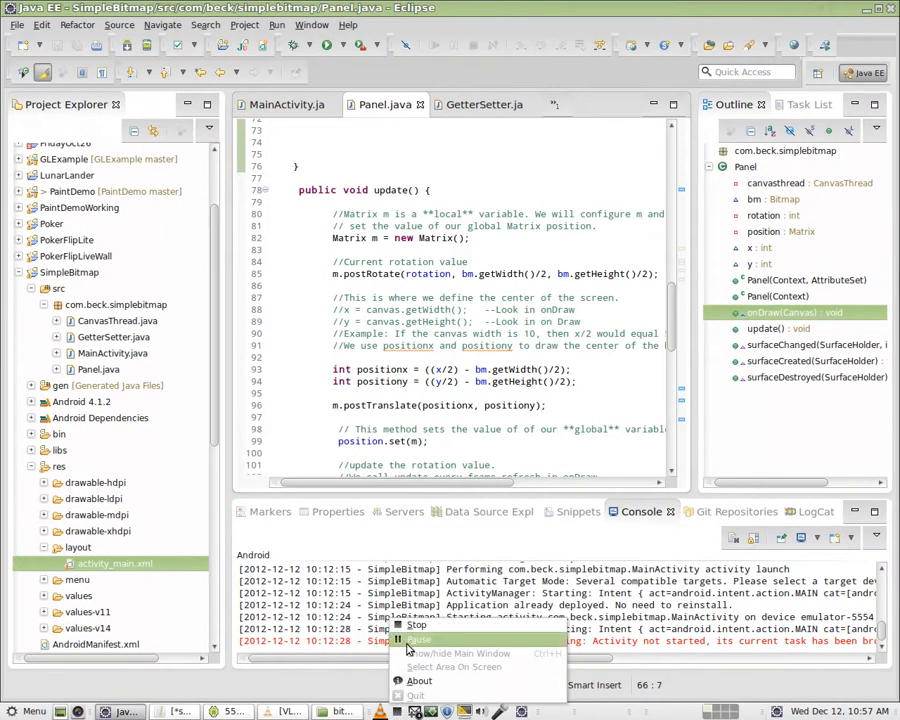
left_click(472, 404)
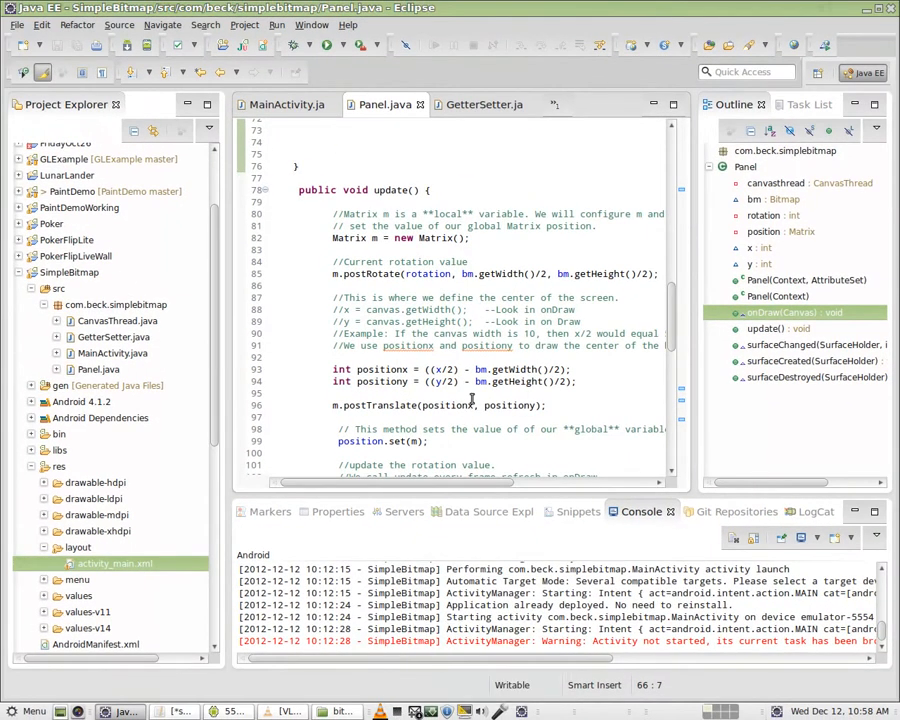
left_click(400, 238)
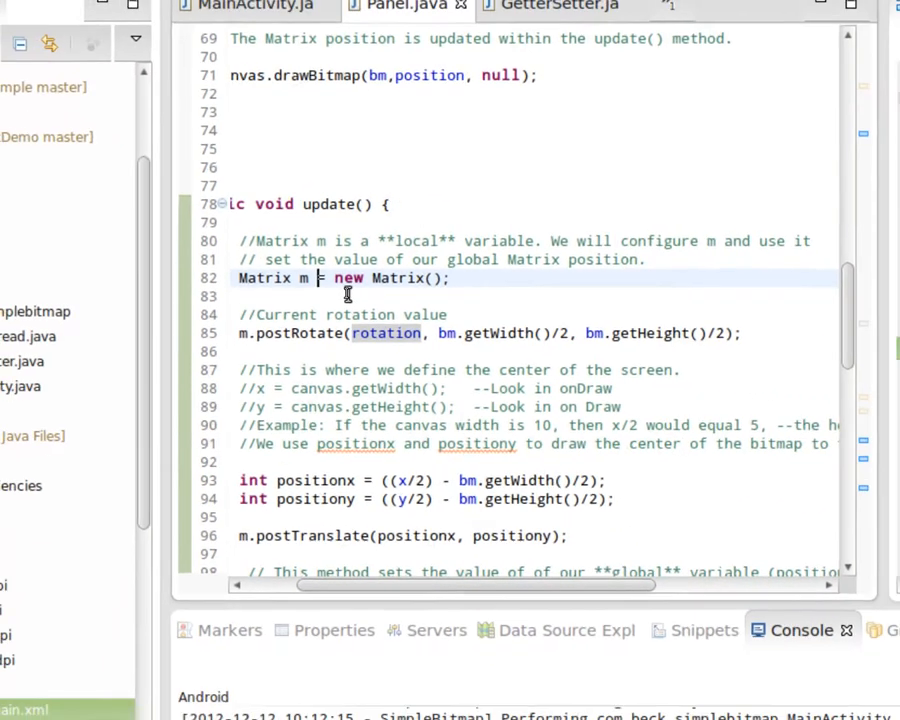
scroll("down", 3)
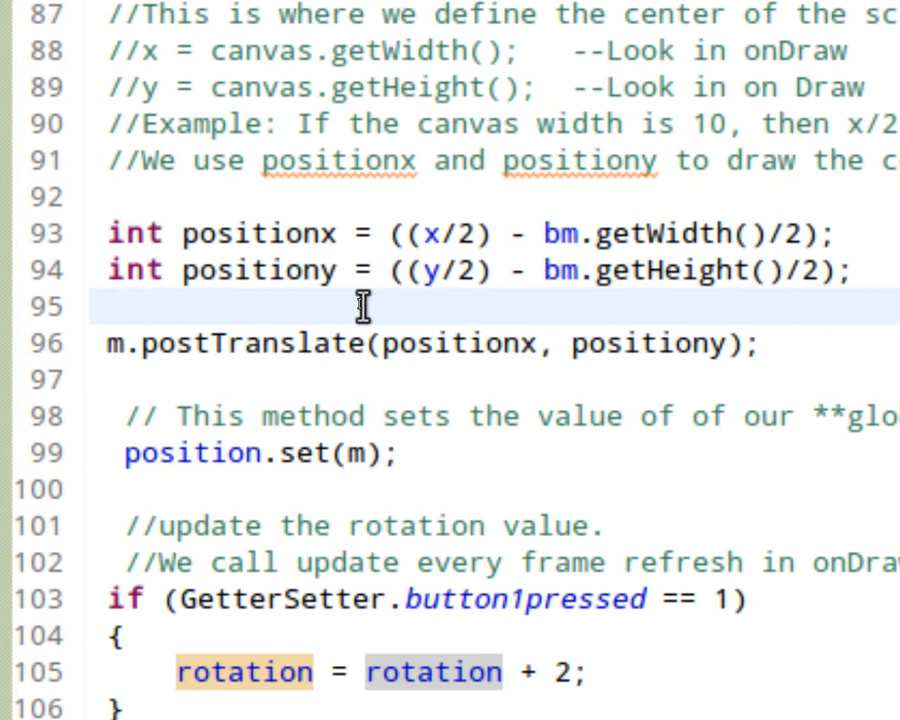
left_click(114, 296)
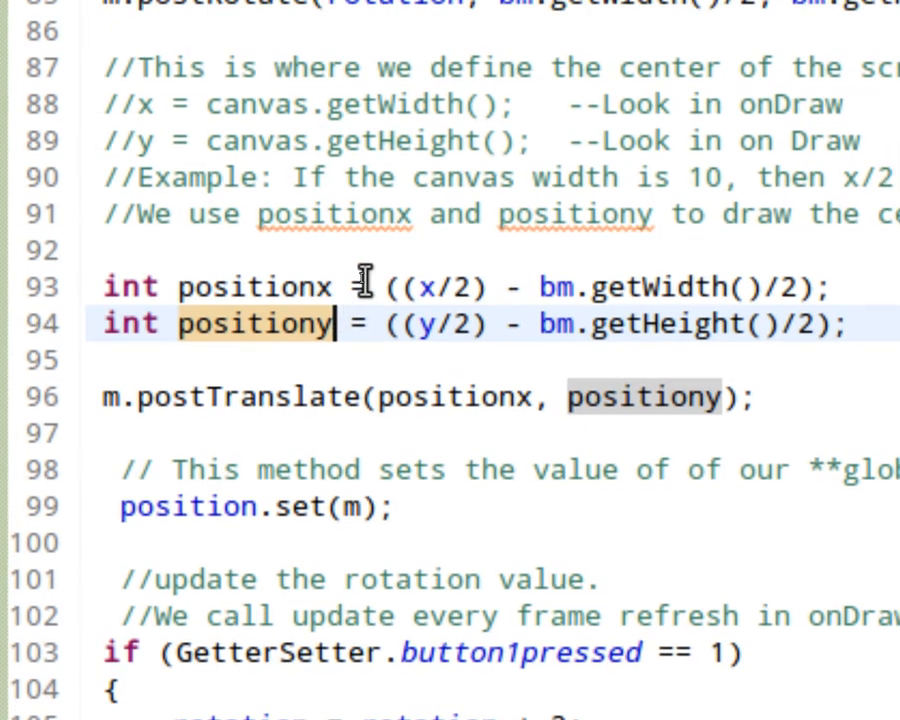
scroll("down", 3)
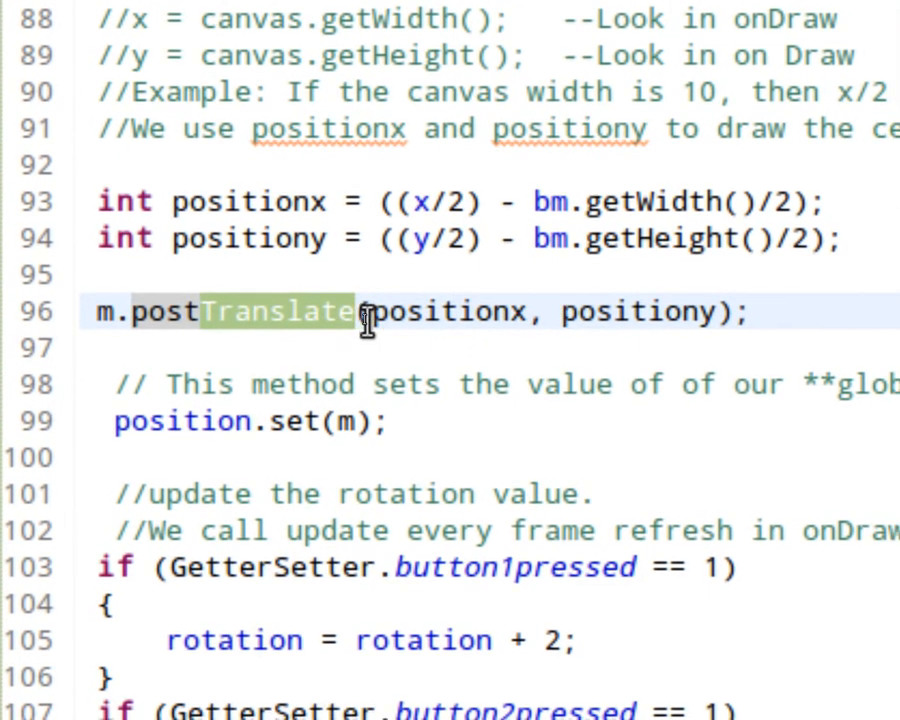
mouse_move(368, 312)
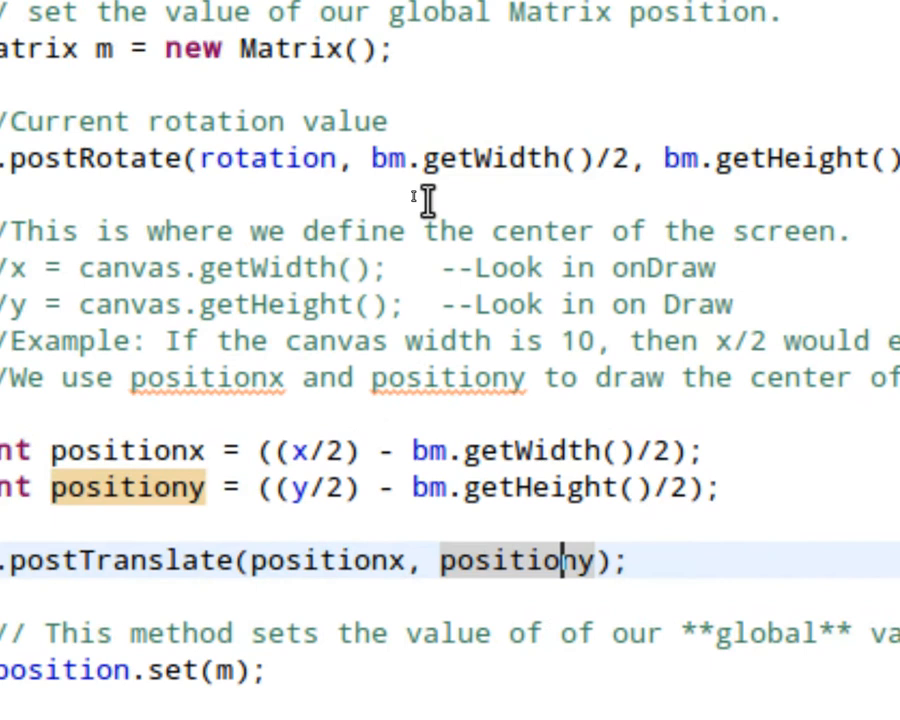
scroll("down", 3)
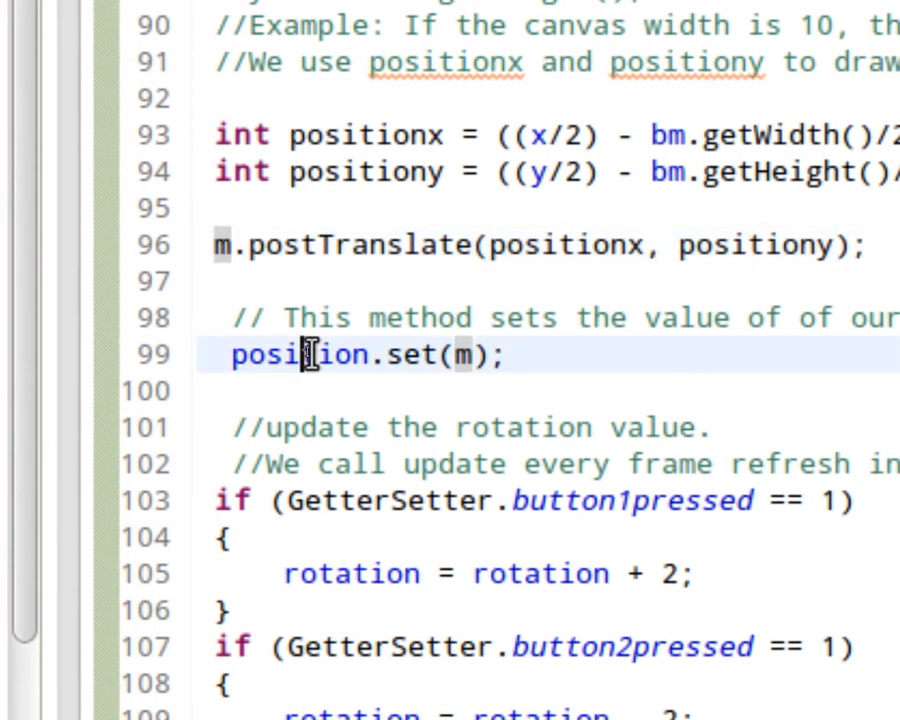
double_click(300, 356)
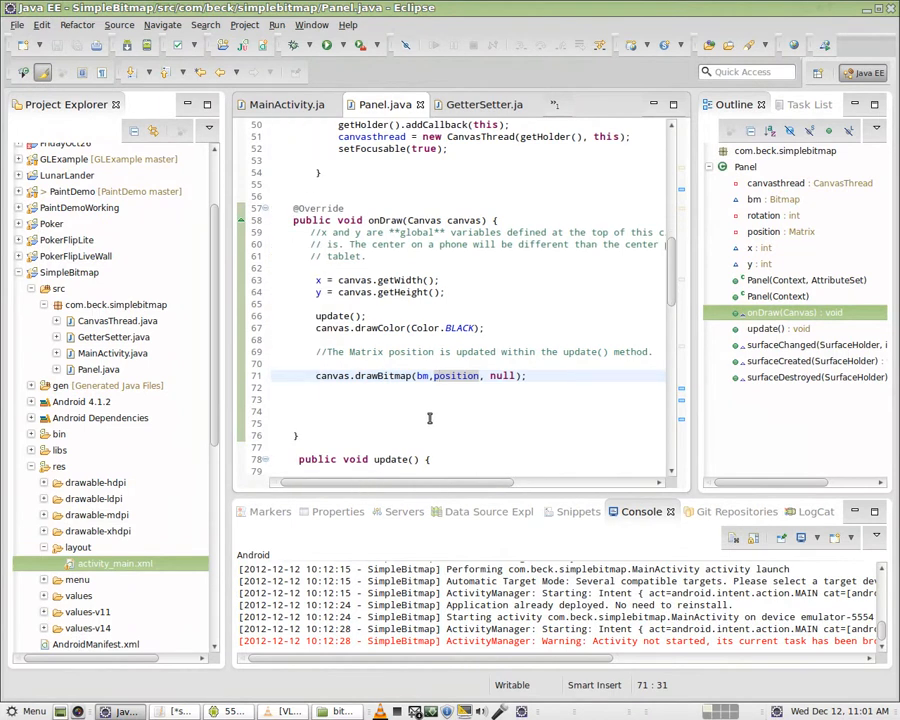
scroll("down", 3)
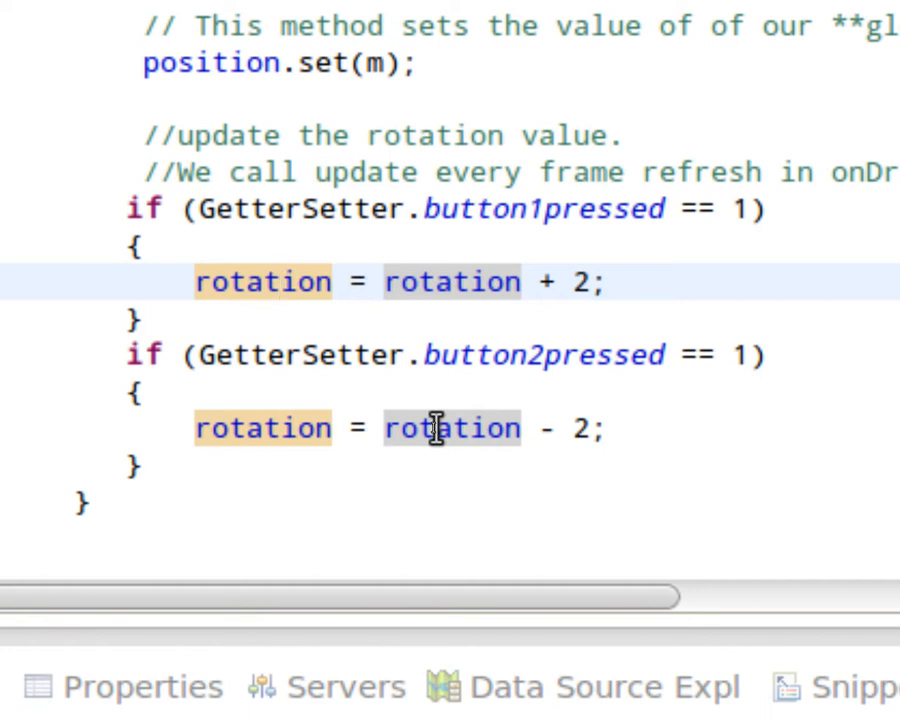
left_click(284, 282)
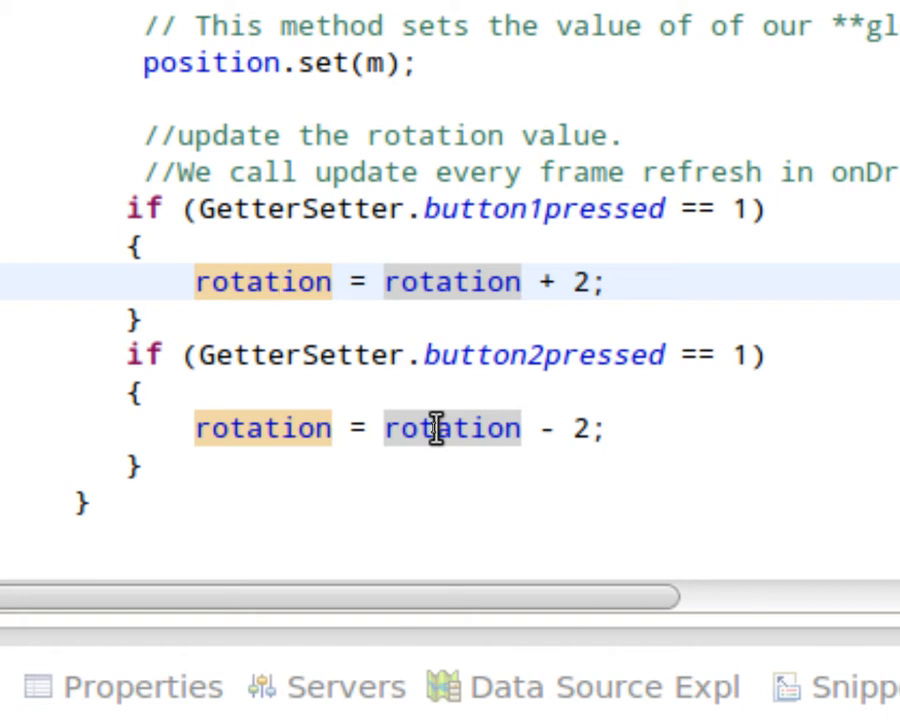
left_click(284, 282)
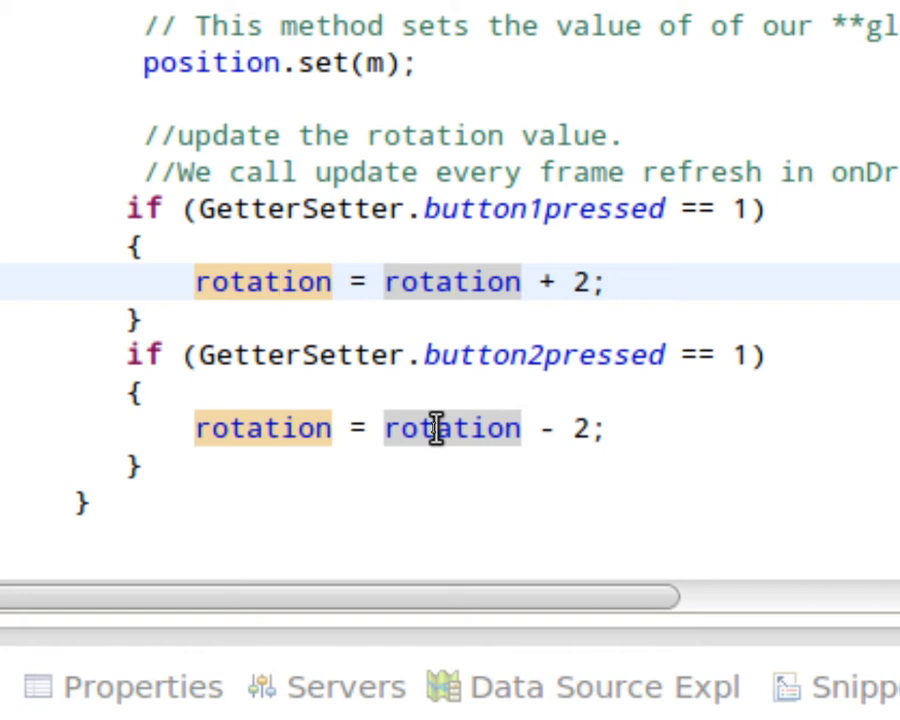
left_click(286, 282)
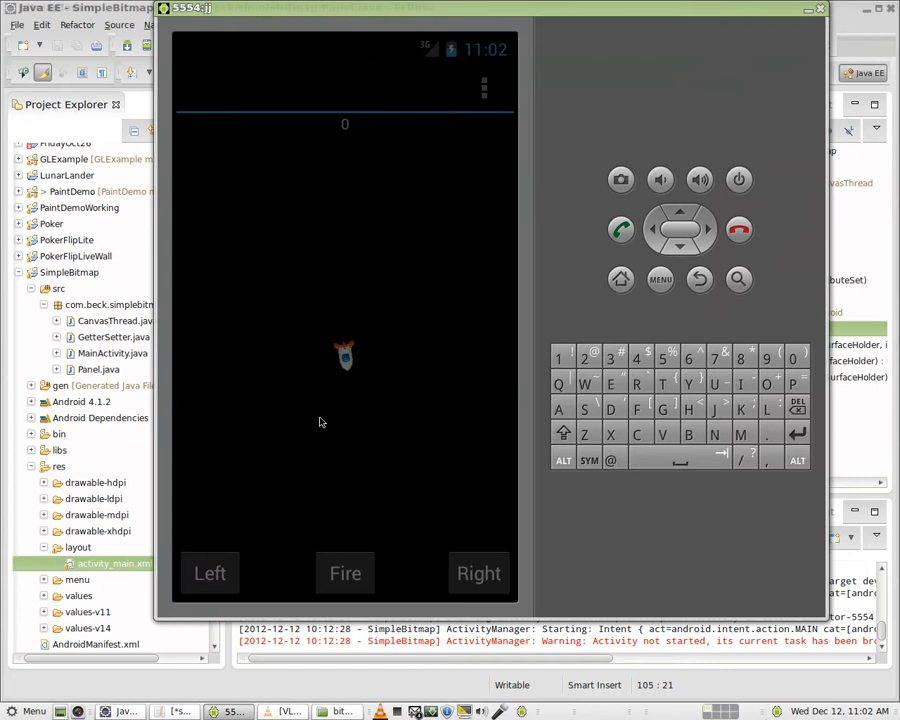
- Tap in the launched SimpleBitmap screen, tilting the rocket and raising the counter to 1
left_click(208, 572)
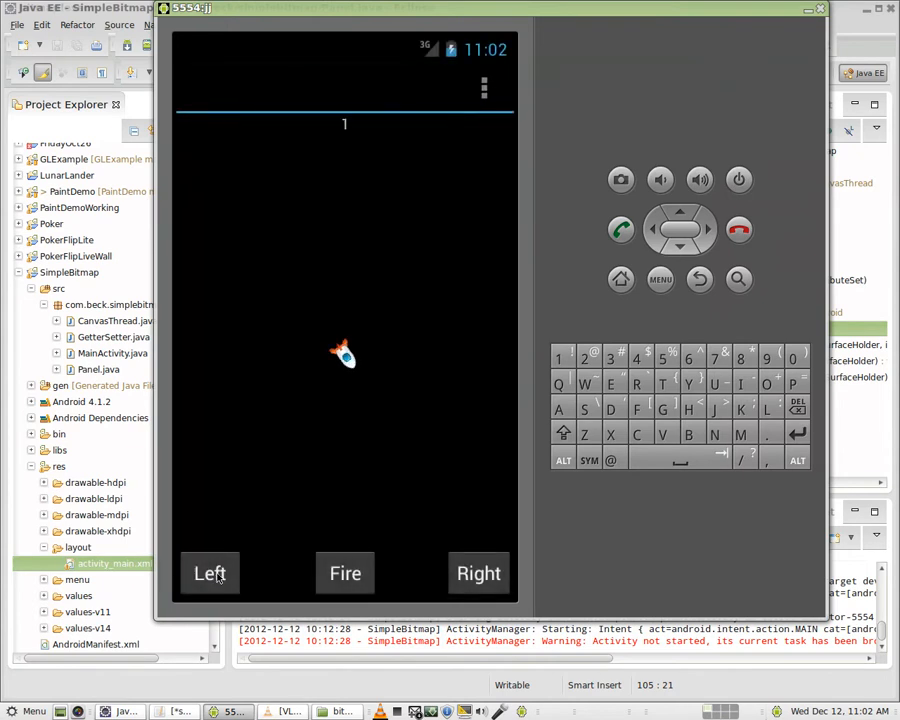